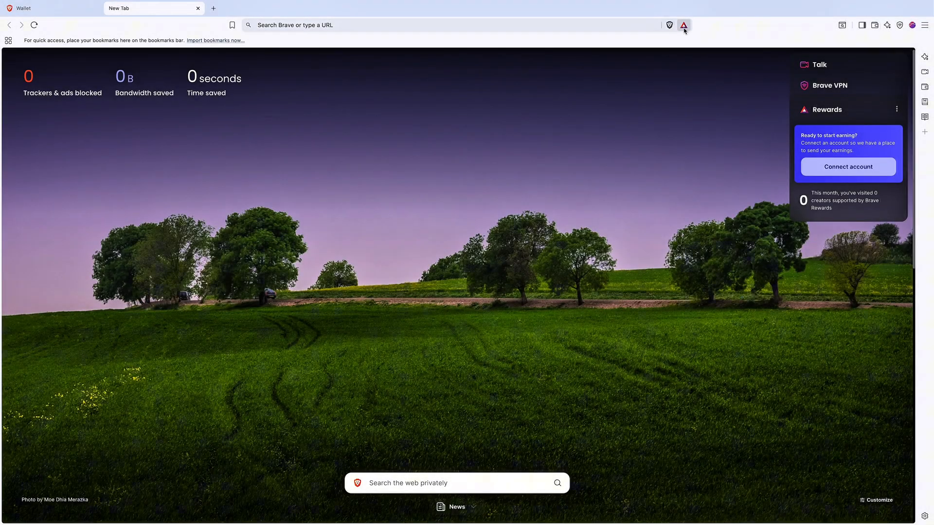
Begin connecting a Rewards payout account from the Rewards panel
{"action": "left_click", "coordinate": [685, 26]}
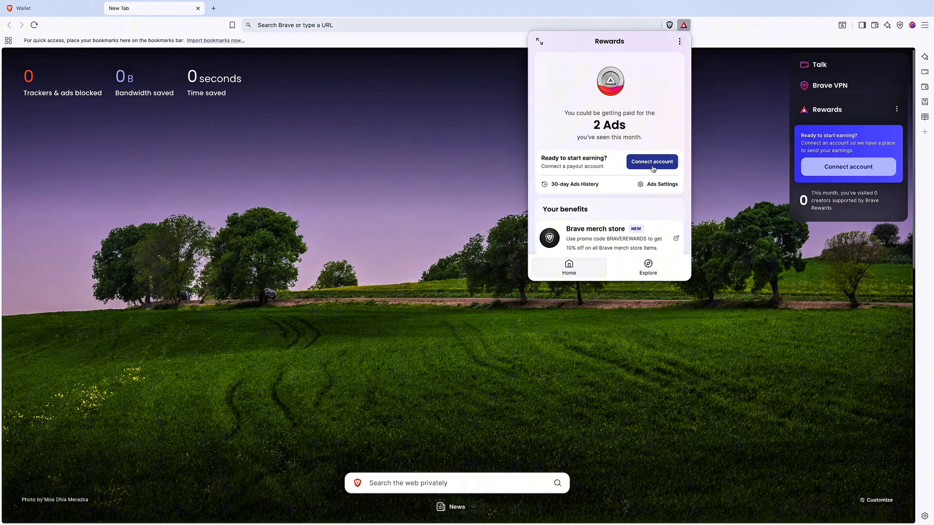
{"action": "left_click", "coordinate": [652, 162]}
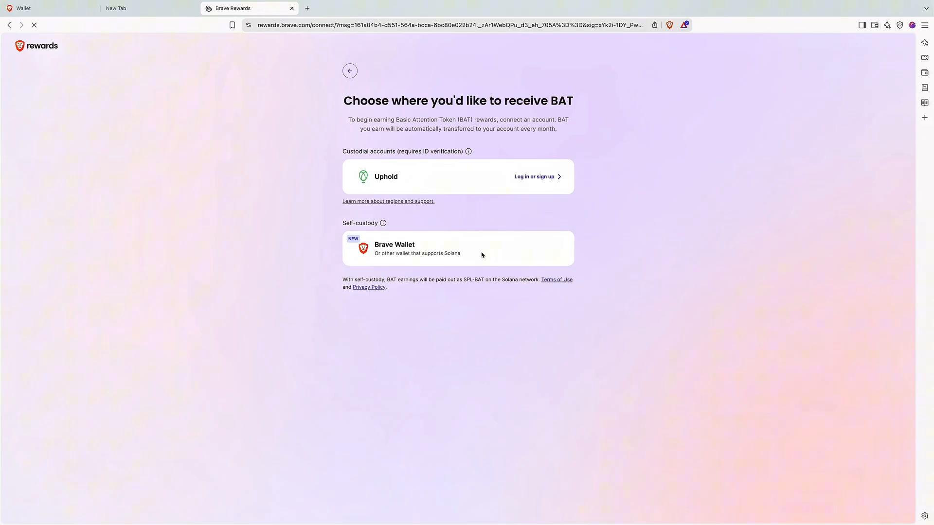
Choose self-custody Brave Wallet and grant the rewards site access to Solana Account 2
{"action": "left_click", "coordinate": [457, 249]}
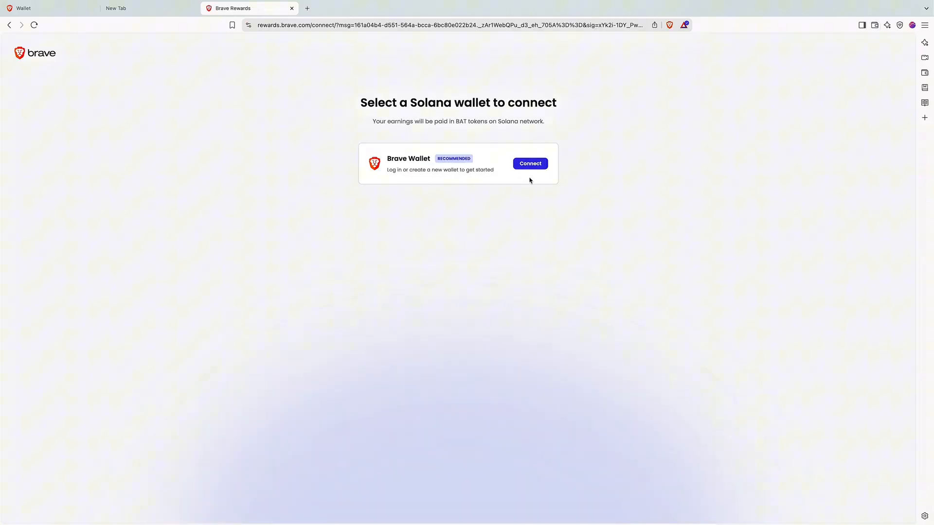
{"action": "mouse_move", "coordinate": [520, 161]}
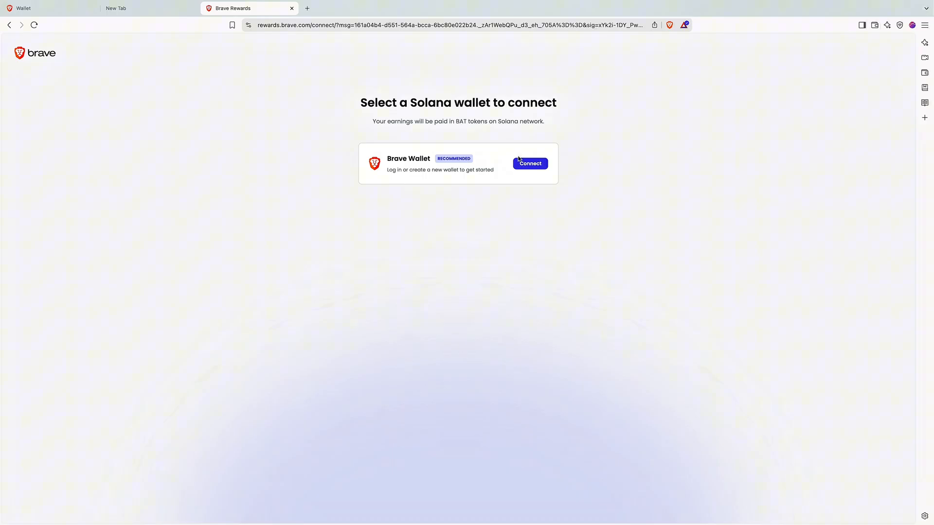
{"action": "left_click", "coordinate": [530, 164]}
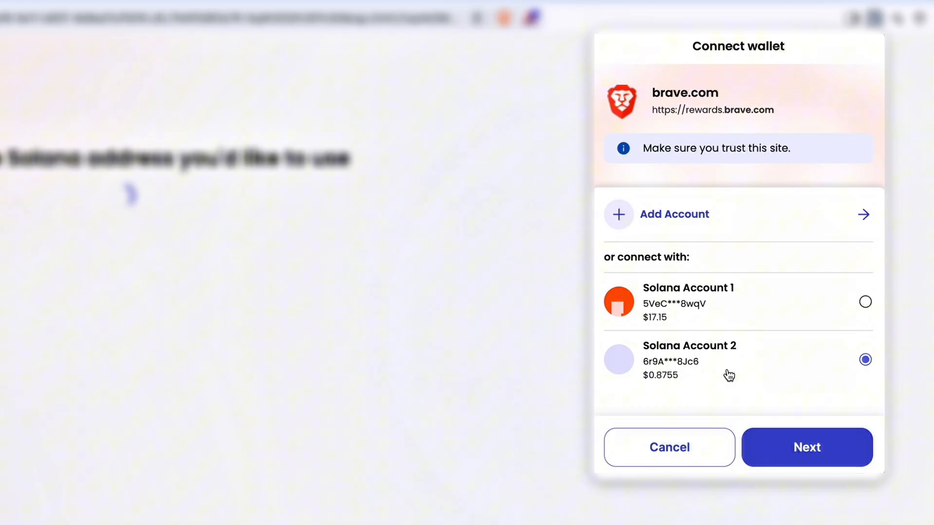
{"action": "left_click", "coordinate": [807, 448]}
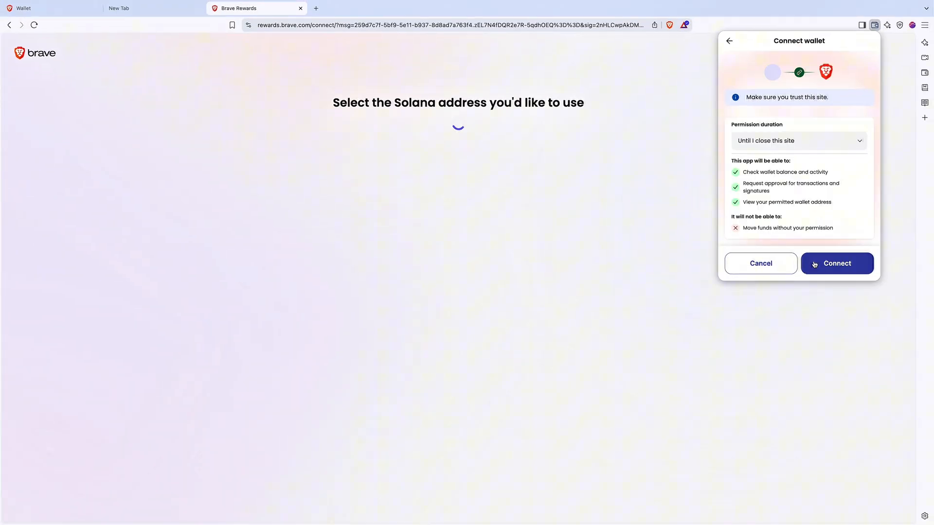
{"action": "left_click", "coordinate": [836, 263]}
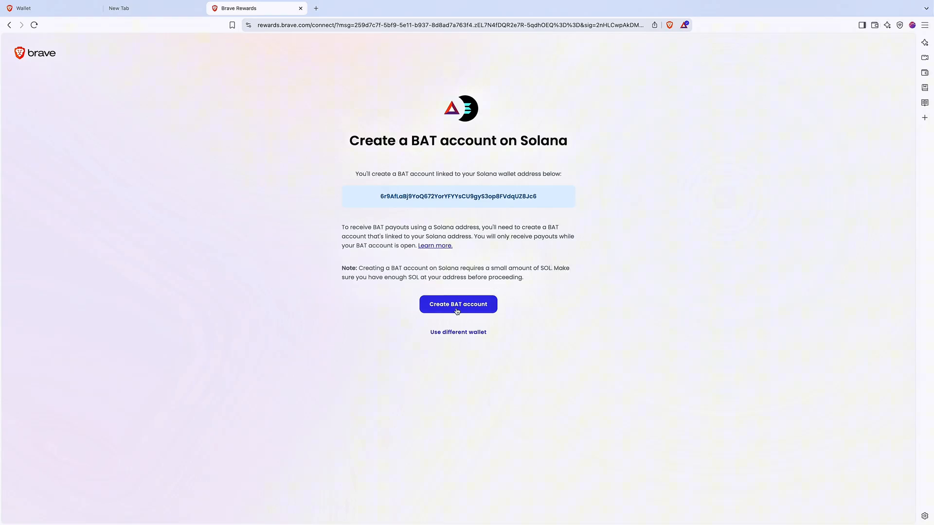
Create the BAT account on Solana and approve its wallet transaction
{"action": "left_click", "coordinate": [457, 304]}
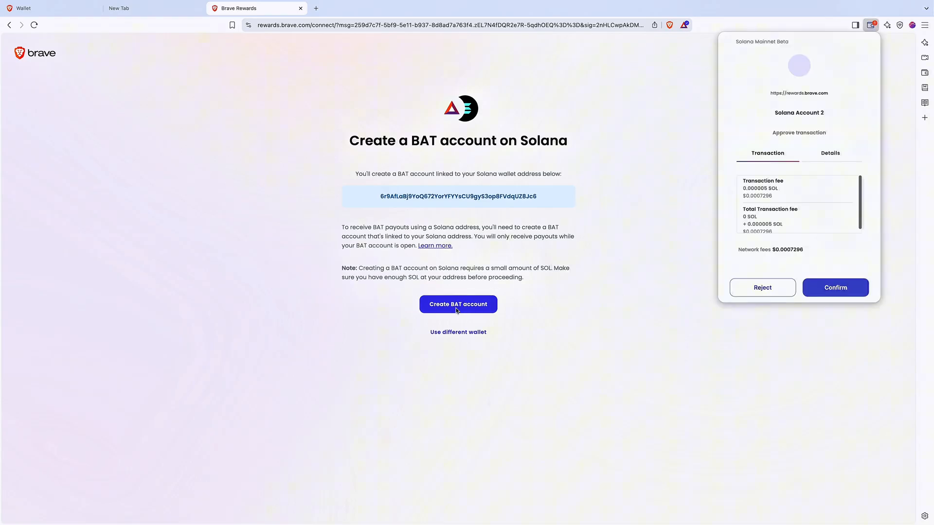
{"action": "mouse_move", "coordinate": [470, 312]}
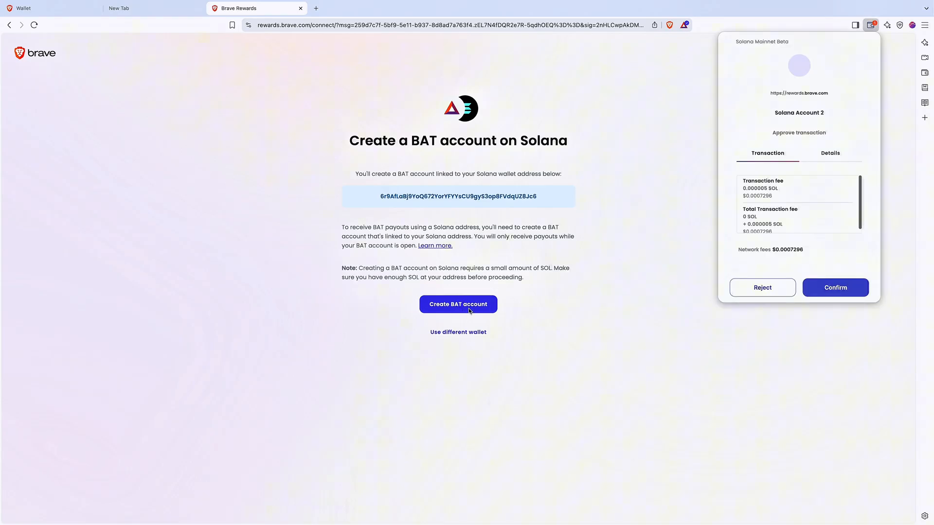
{"action": "mouse_move", "coordinate": [819, 274]}
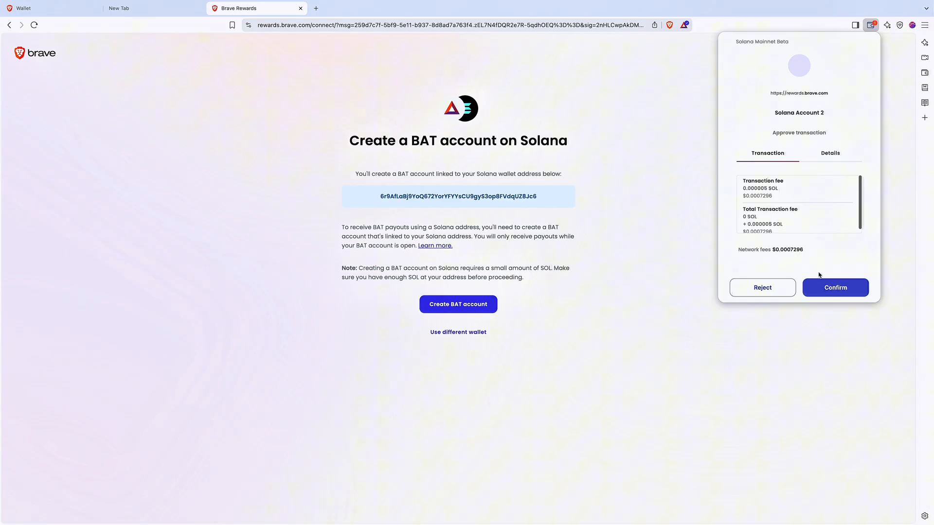
{"action": "mouse_move", "coordinate": [812, 290]}
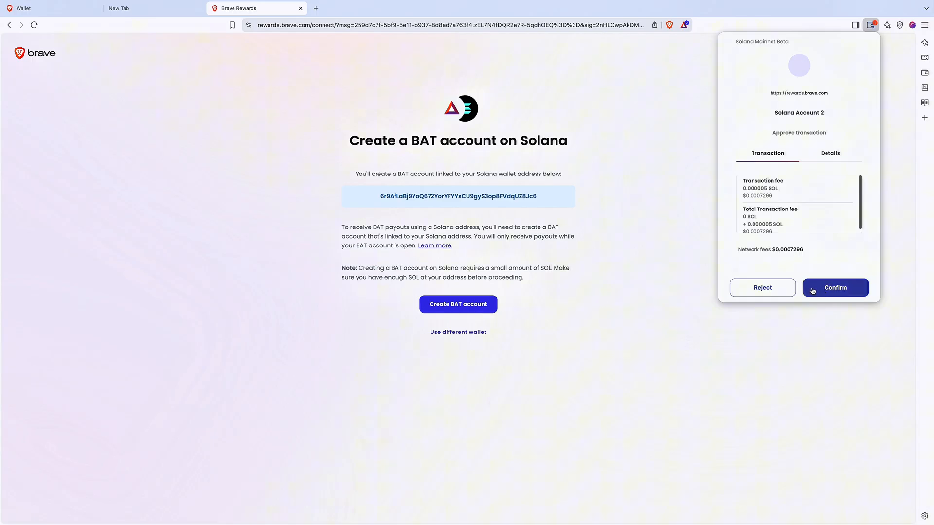
{"action": "left_click", "coordinate": [835, 287]}
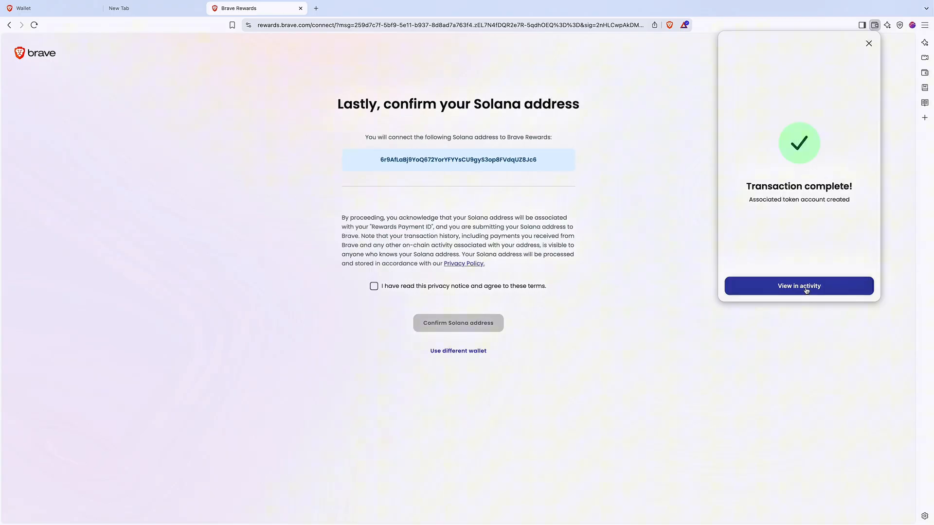
{"action": "mouse_move", "coordinate": [383, 281]}
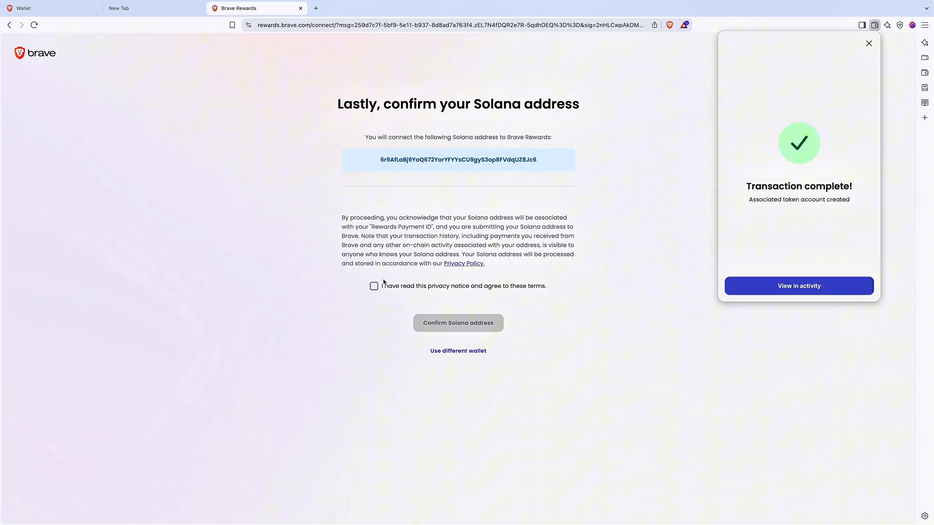
Accept the privacy notice, sign the Solana address confirmation, and view the connected payout account
{"action": "left_click", "coordinate": [374, 286]}
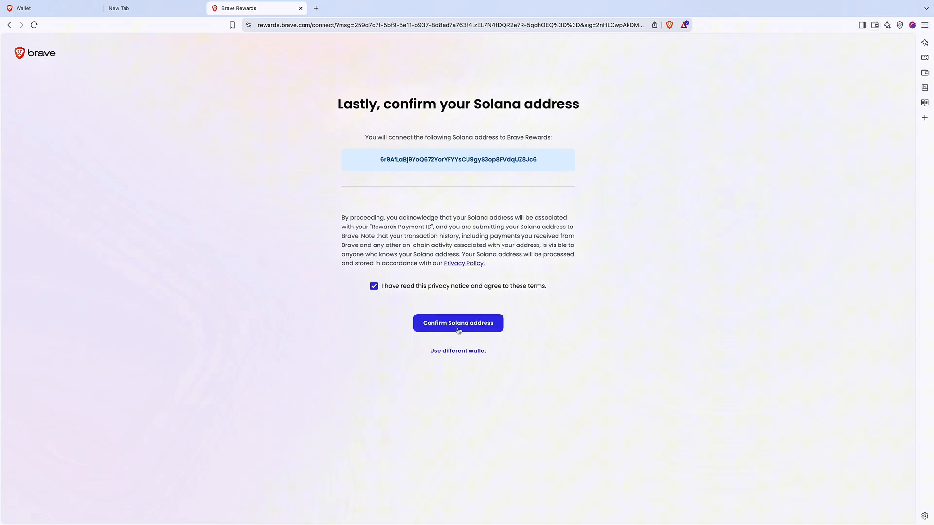
{"action": "left_click", "coordinate": [458, 323]}
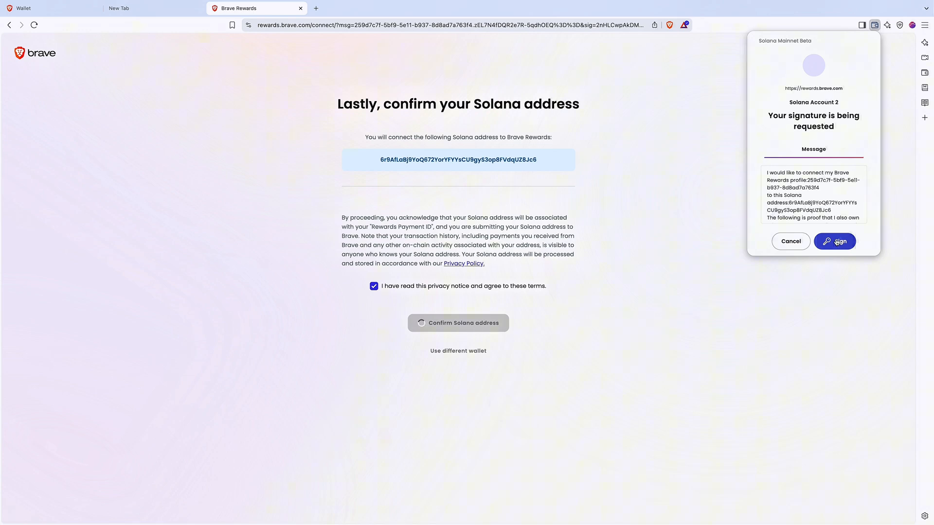
{"action": "left_click", "coordinate": [835, 241]}
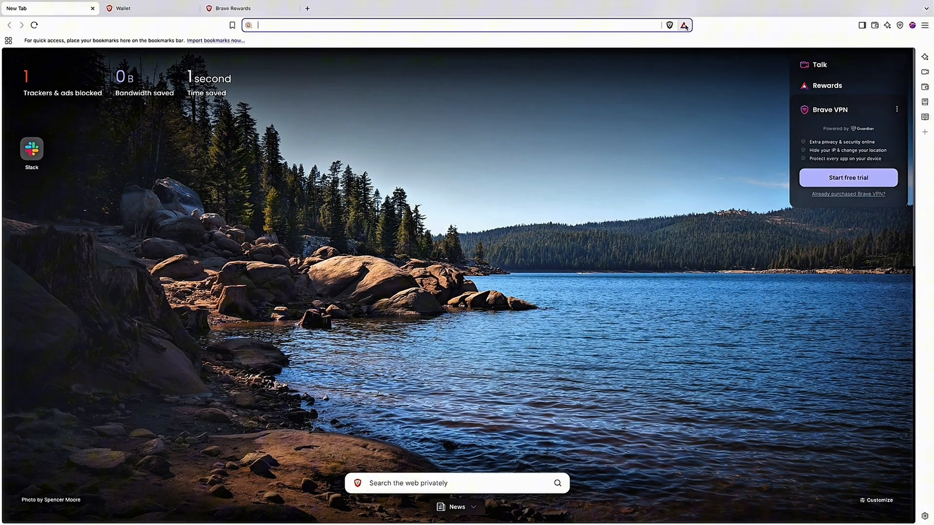
{"action": "left_click", "coordinate": [683, 25]}
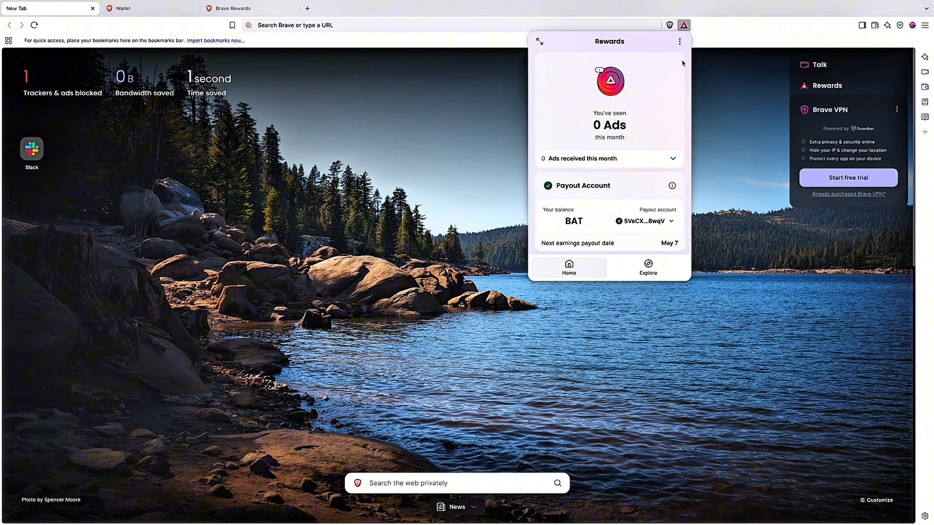